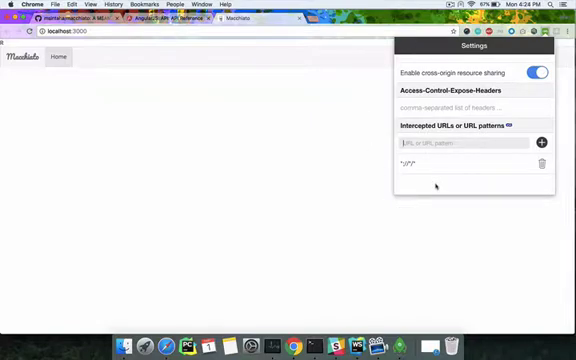
Toggle 'Enable cross-origin resource sharing' off and back on in the CORS extension popup.
click(544, 72)
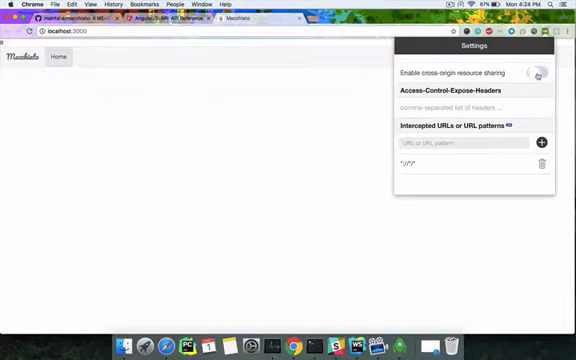
click(538, 72)
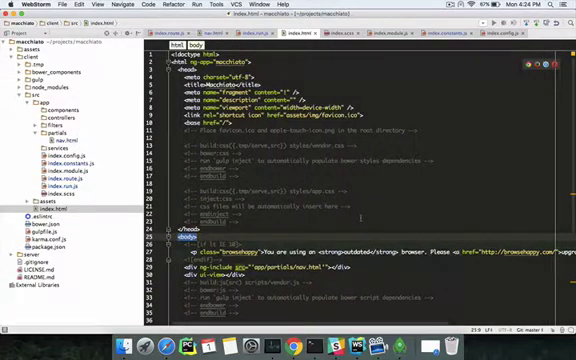
Review index.html from the head down to the script includes, then go to docs.angularjs.org/api in Chrome.
scroll(down, 3)
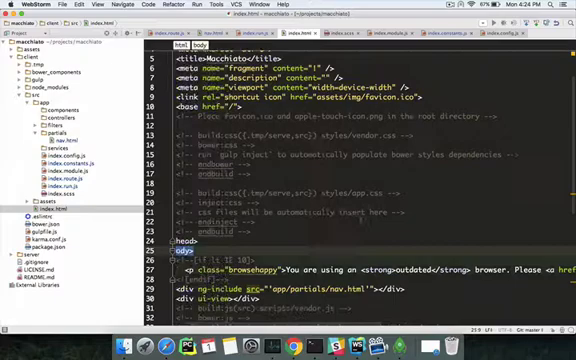
scroll(down, 3)
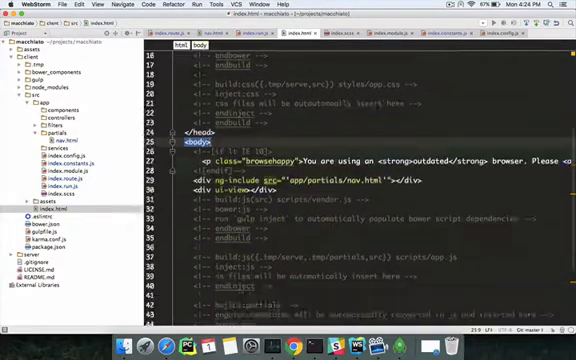
scroll(down, 3)
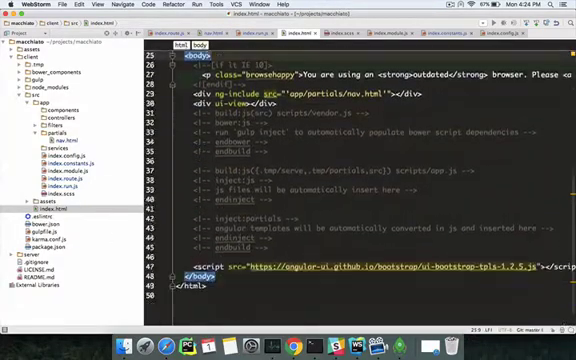
scroll(up, 3)
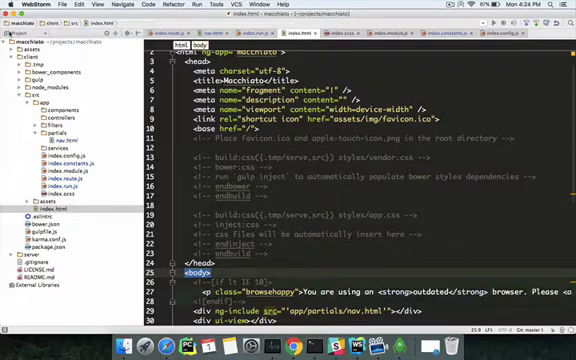
click(34, 74)
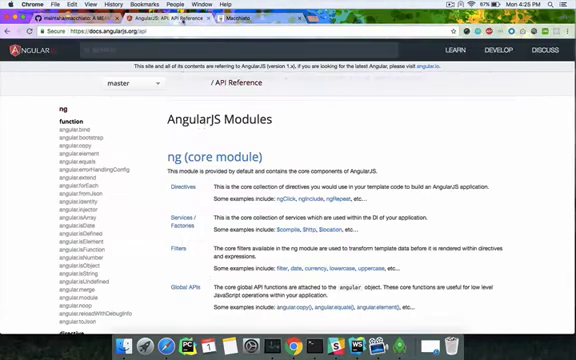
Scroll through the AngularJS Modules list covering ng, ngAria and ngResource.
scroll(down, 3)
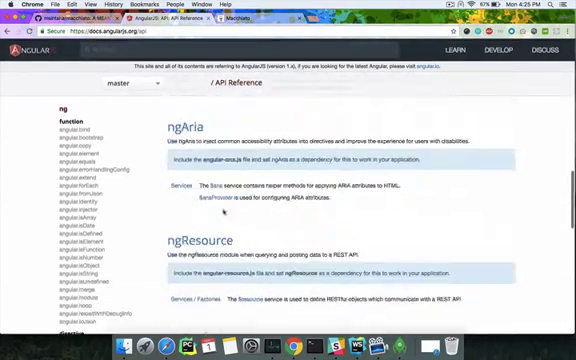
scroll(down, 3)
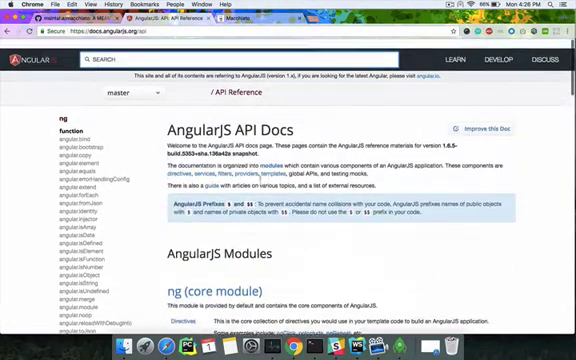
scroll(down, 3)
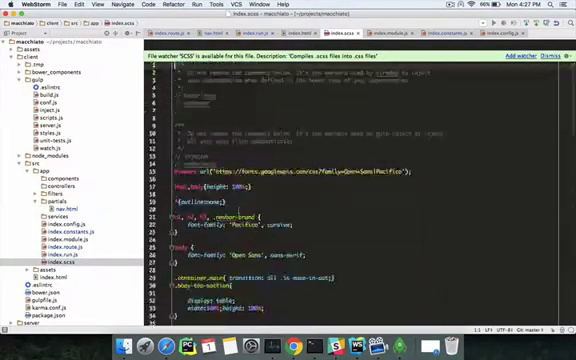
Scroll through the stylesheet before returning to index.html.
scroll(down, 3)
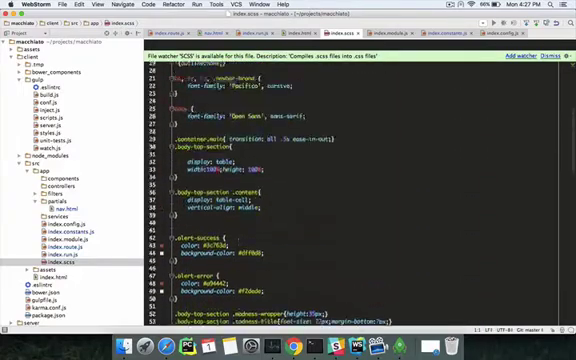
scroll(down, 3)
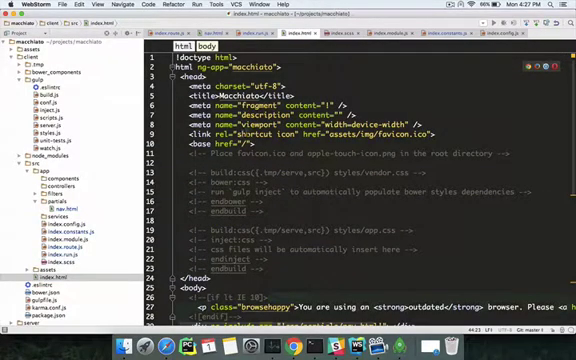
Write a strict-mode IIFE registering an empty 'config' constant on the app's Angular module.
scroll(down, 3)
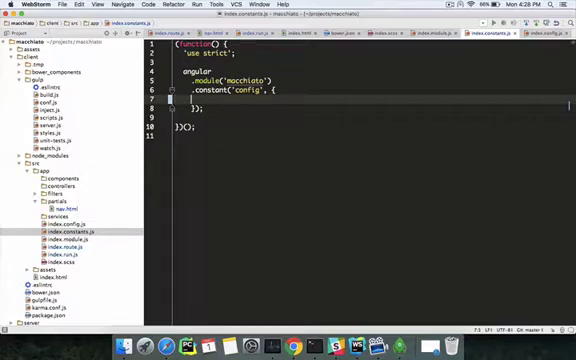
text(apiUrl: ')
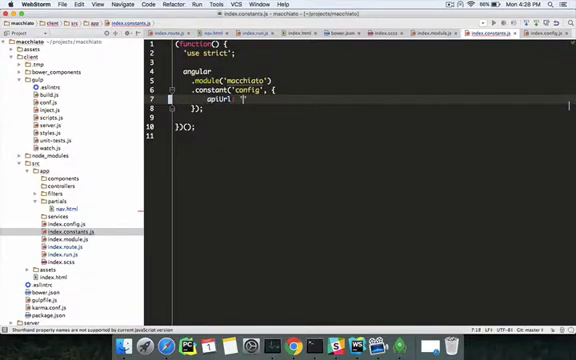
text('https)
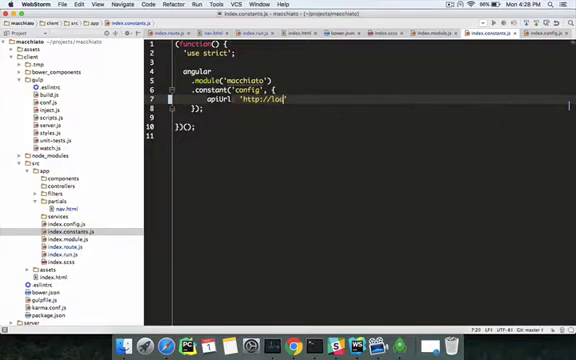
text(localhost:8080)
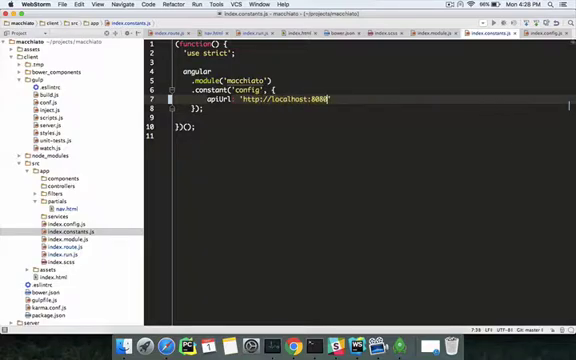
text(/api)
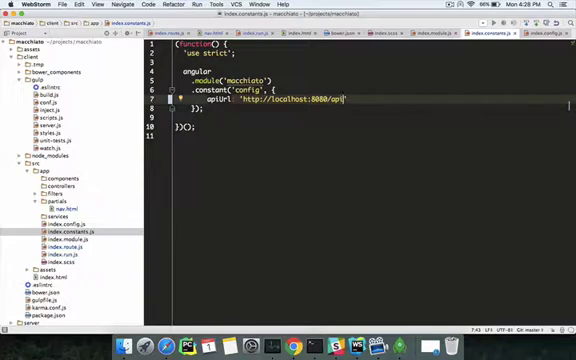
text(/)
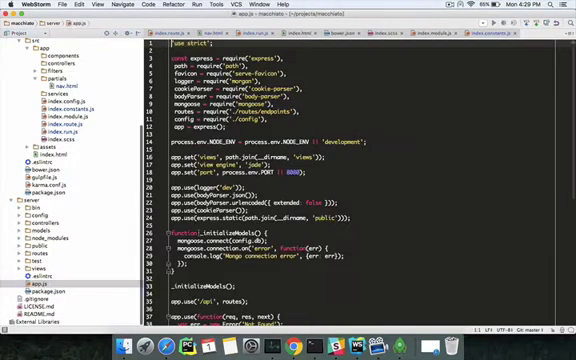
scroll(down, 3)
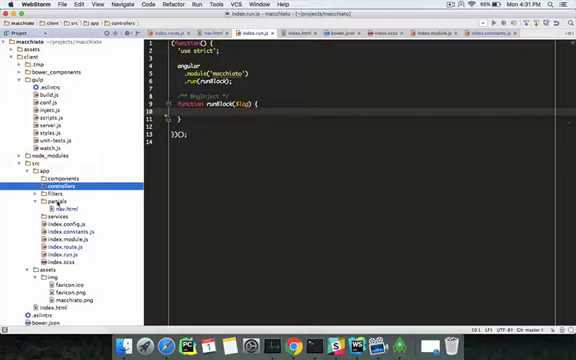
click(56, 206)
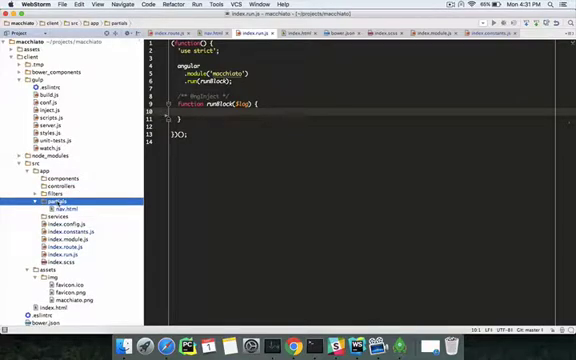